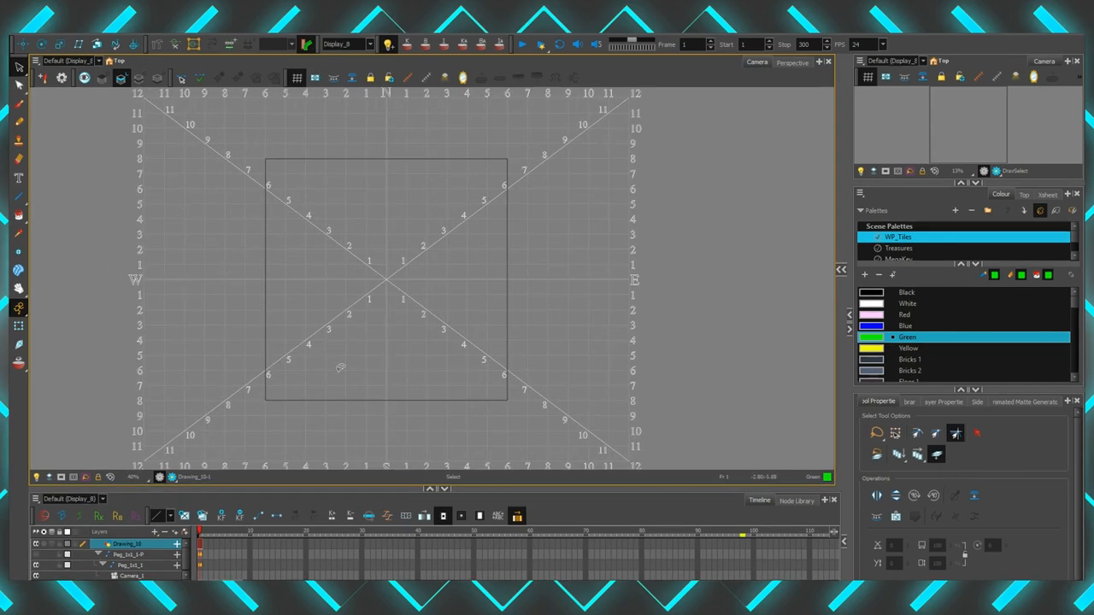
Bring the Level Reducer and Level Painter templates into the scene from the Library
{"action": "left_click", "coordinate": [17, 198]}
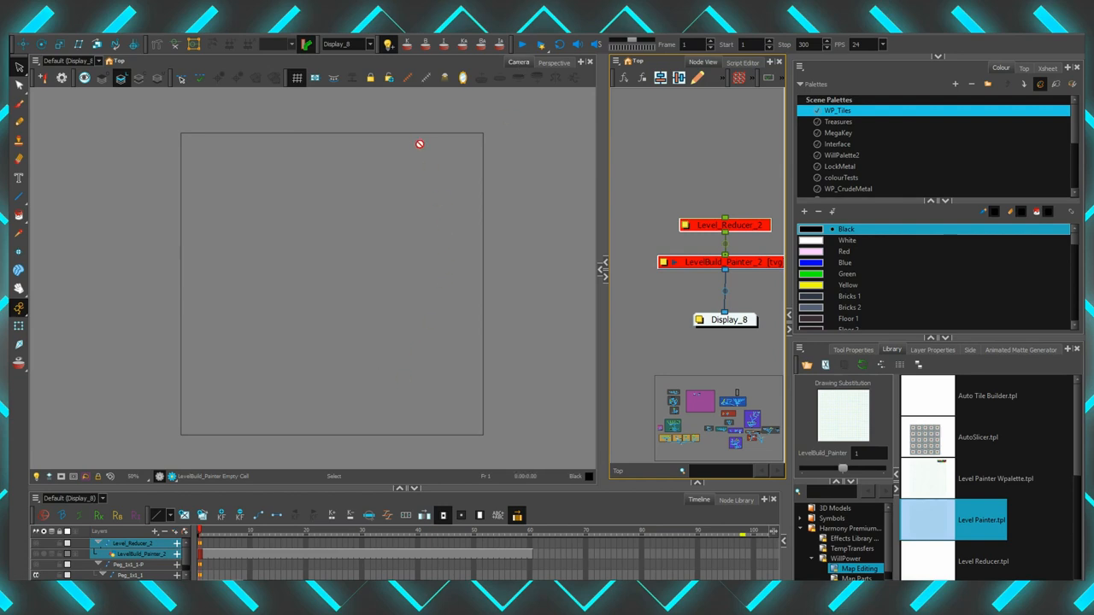
{"action": "mouse_move", "coordinate": [444, 301]}
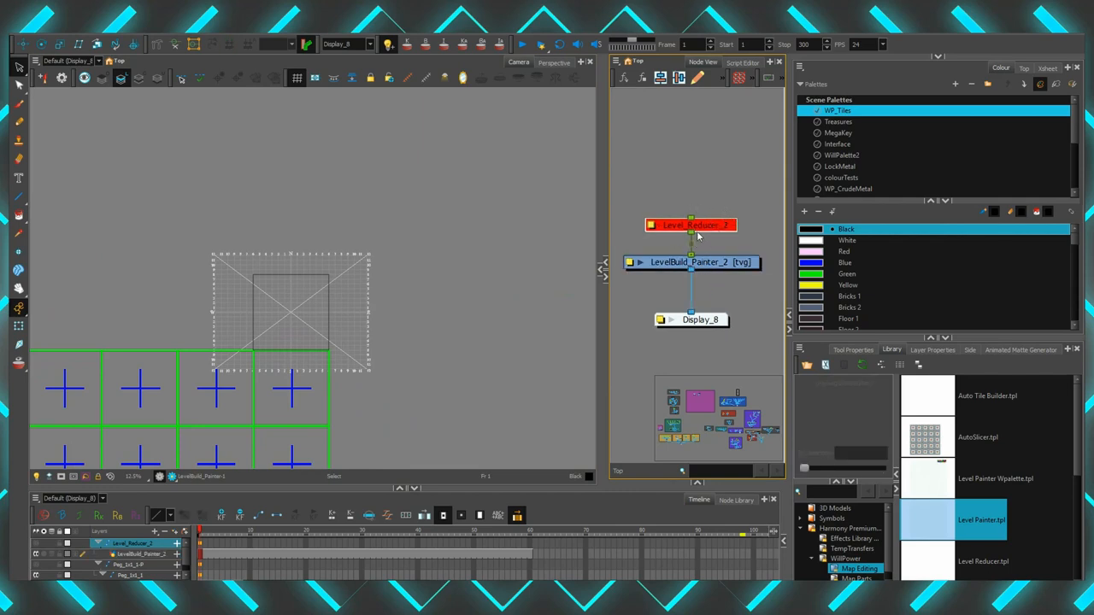
Select the Level Reducer node to show its grid of cross-marked tile cells in Camera view
{"action": "left_click", "coordinate": [690, 226]}
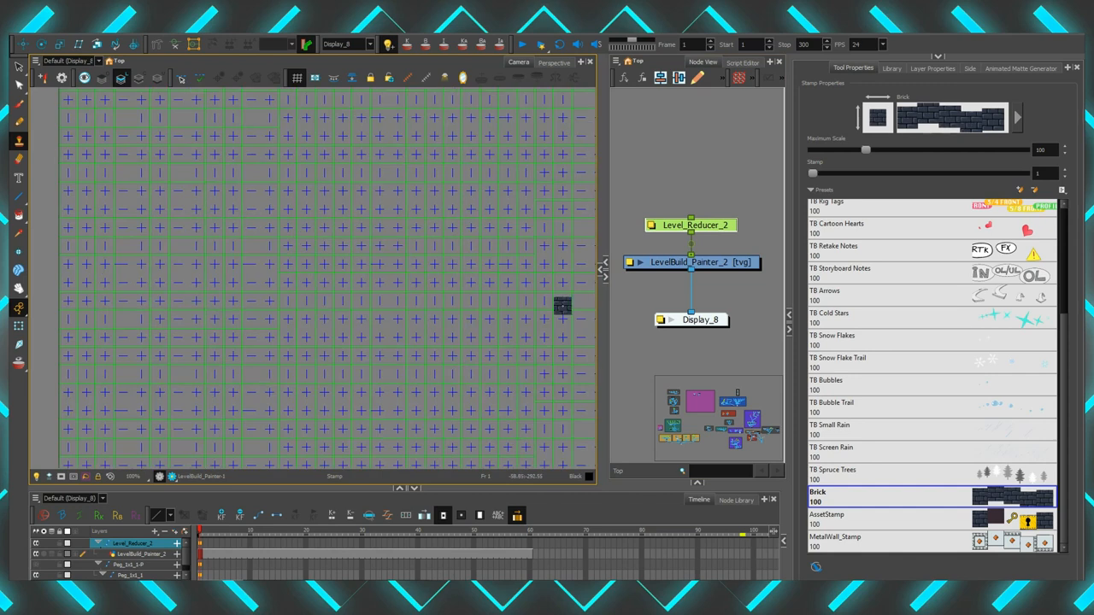
Switch the stamp brush from the Brick preset to TB Sticky
{"action": "scroll", "scroll_direction": "up", "scroll_amount": 3}
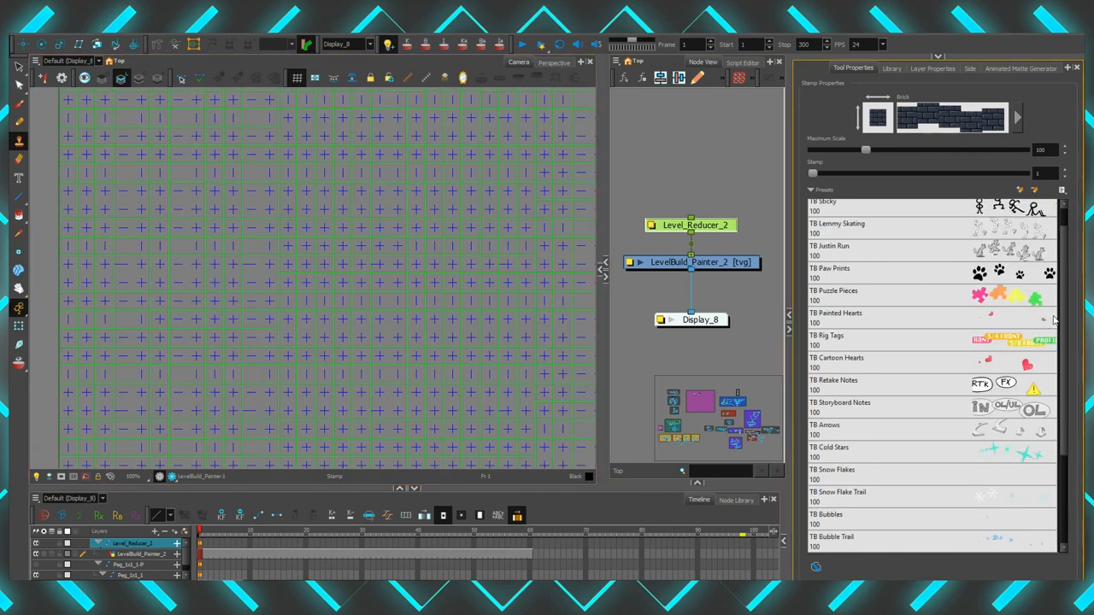
{"action": "left_click", "coordinate": [854, 231]}
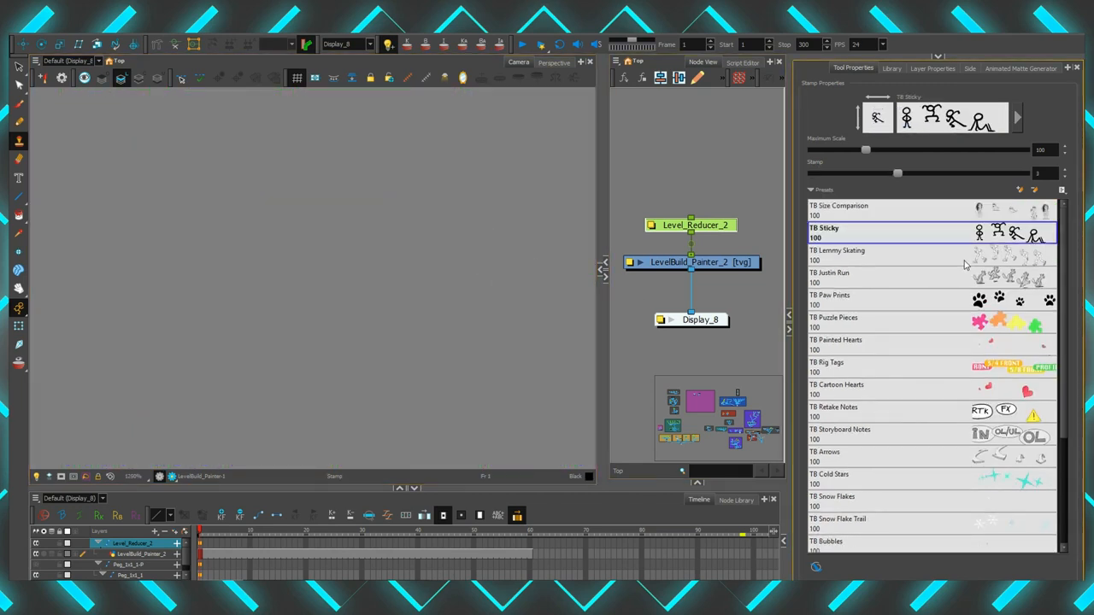
{"action": "left_click", "coordinate": [837, 250]}
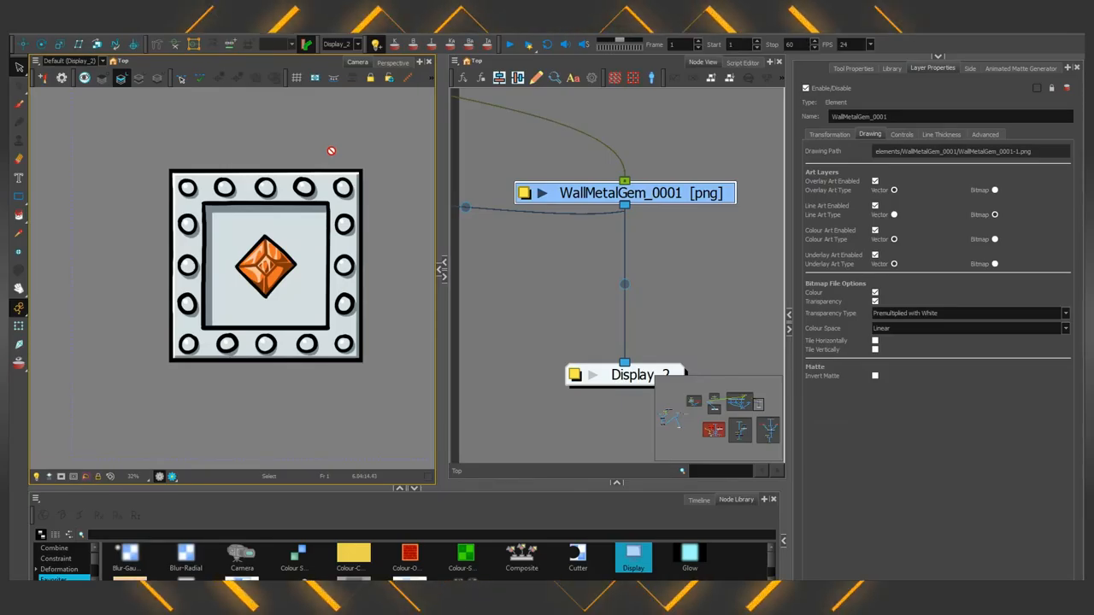
Enable Tile Horizontally and Tile Vertically on the WallMetalGem layer so the gem tile fills the view
{"action": "scroll", "scroll_direction": "down", "scroll_amount": 3}
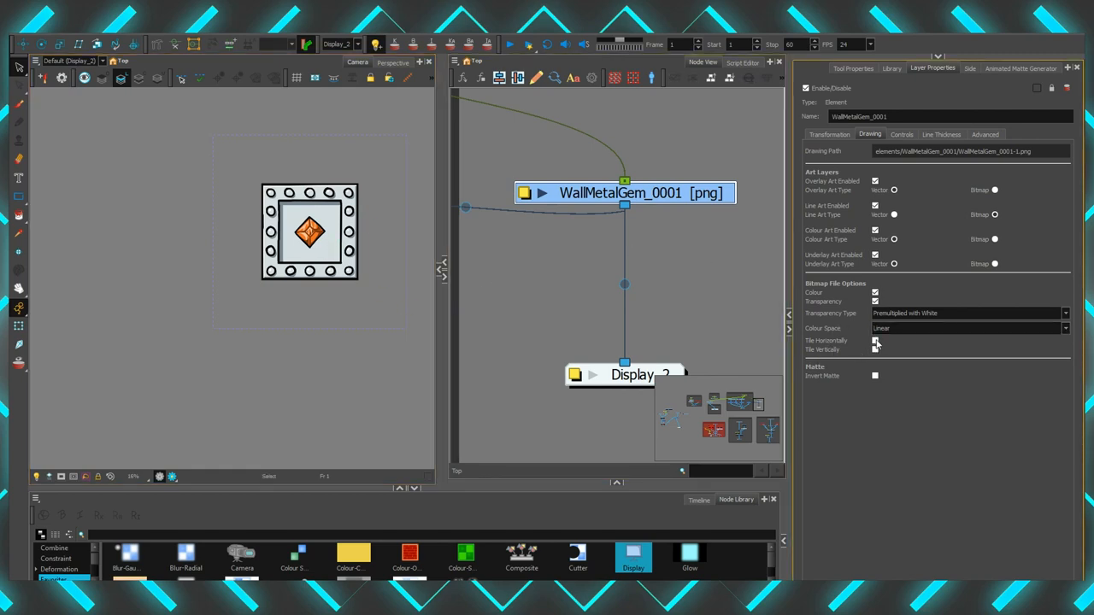
{"action": "left_click", "coordinate": [875, 342]}
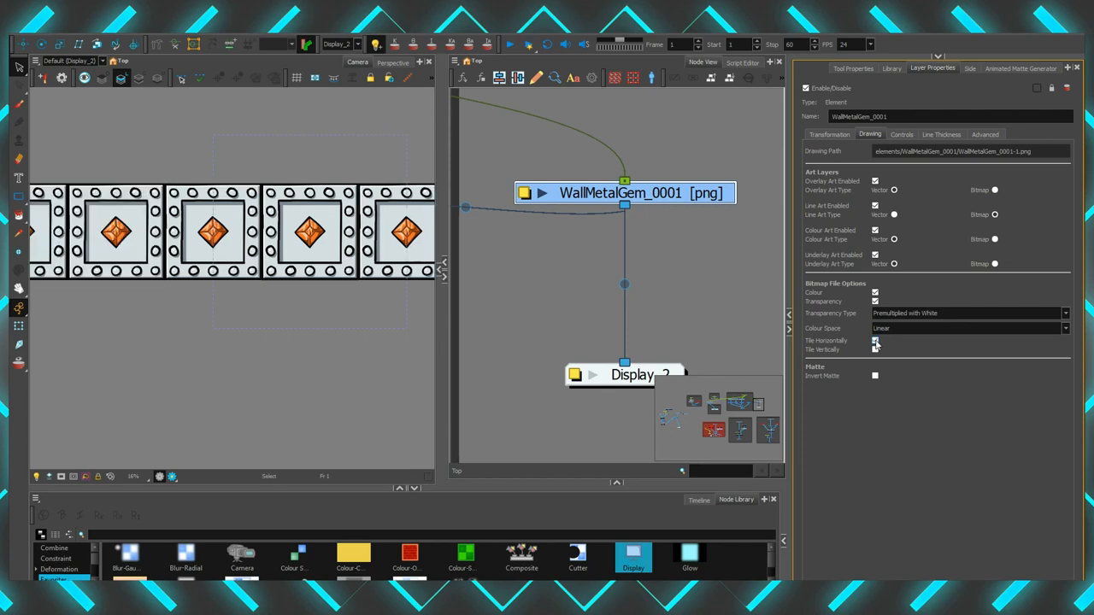
{"action": "left_click", "coordinate": [875, 349]}
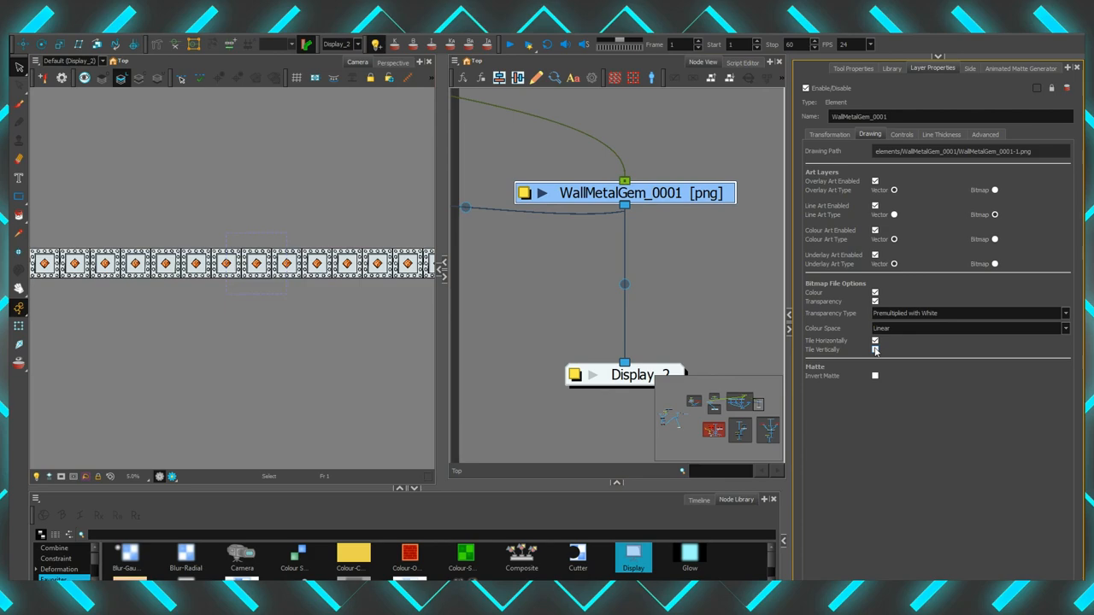
{"action": "left_click", "coordinate": [875, 348]}
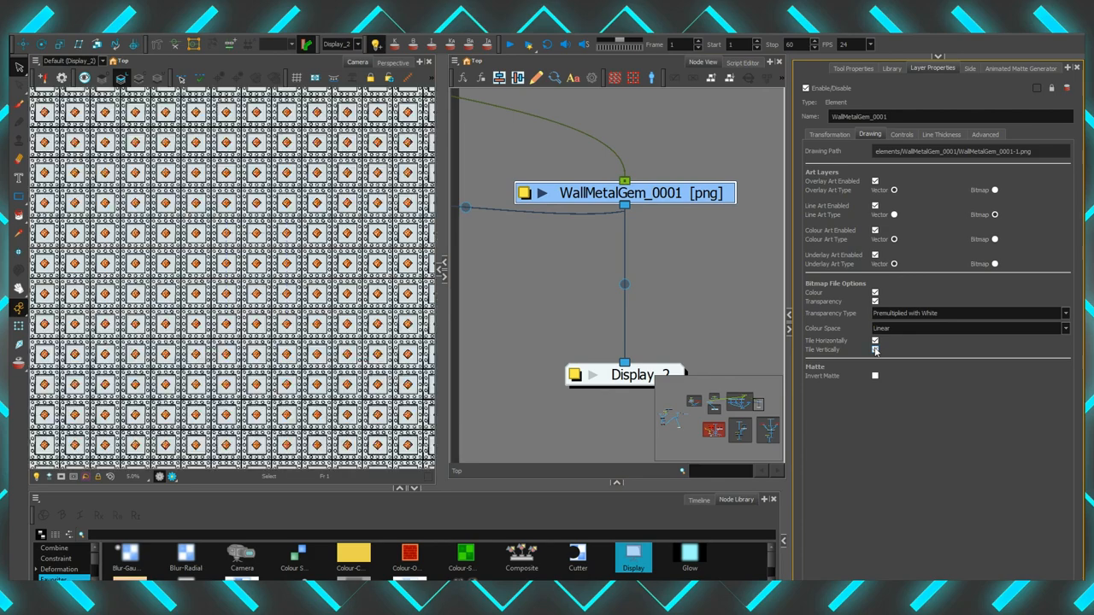
{"action": "left_click", "coordinate": [875, 351]}
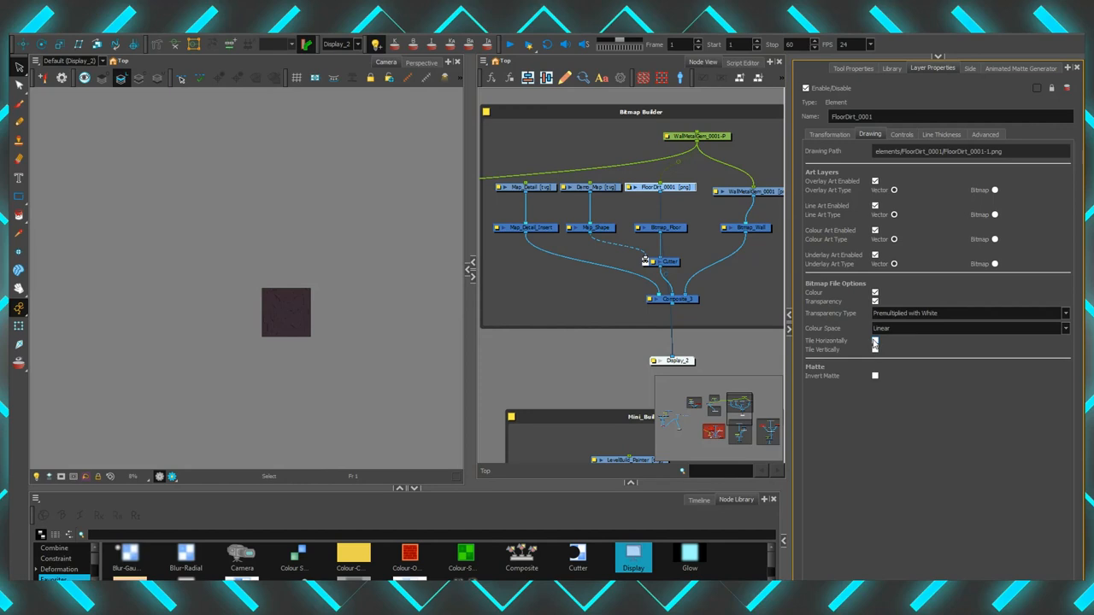
Enable horizontal and vertical tiling on the FloorDirt tile inside the Bitmap Builder group
{"action": "left_click", "coordinate": [875, 340]}
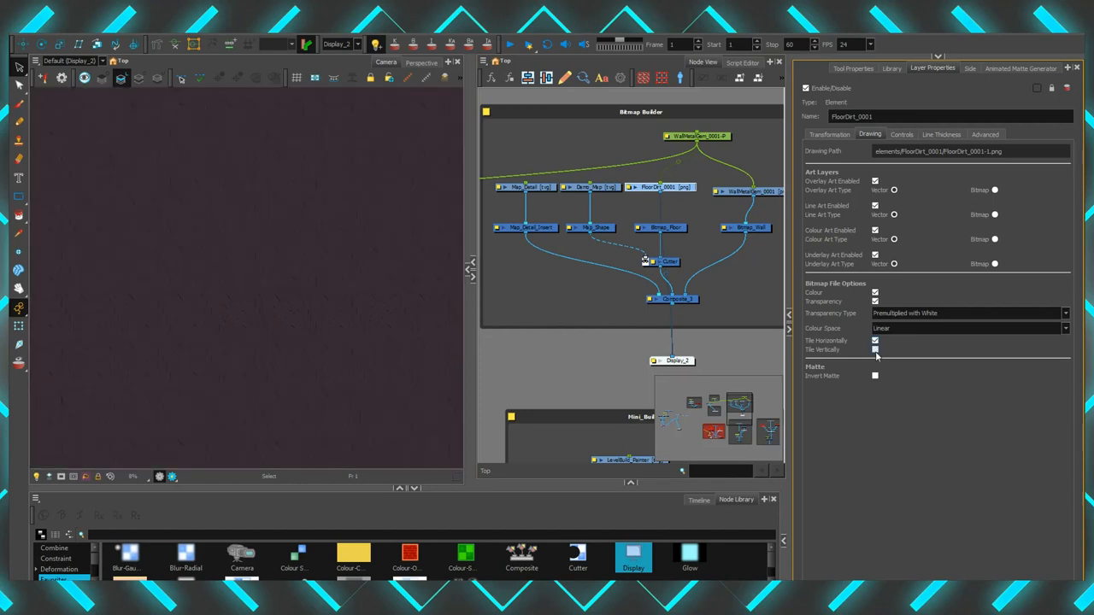
{"action": "left_click", "coordinate": [875, 348]}
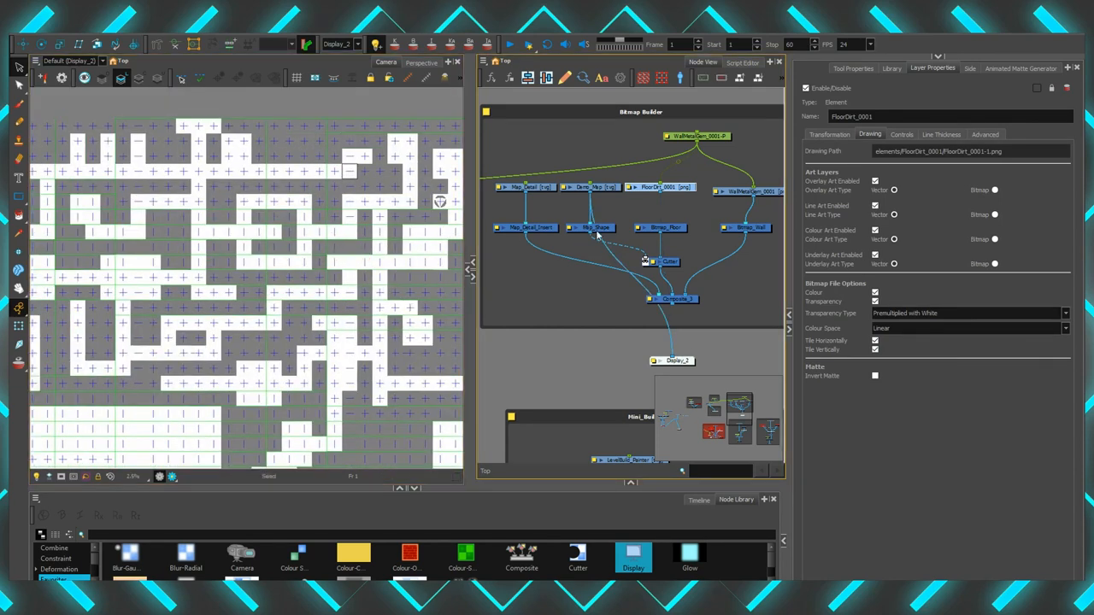
{"action": "mouse_move", "coordinate": [663, 270]}
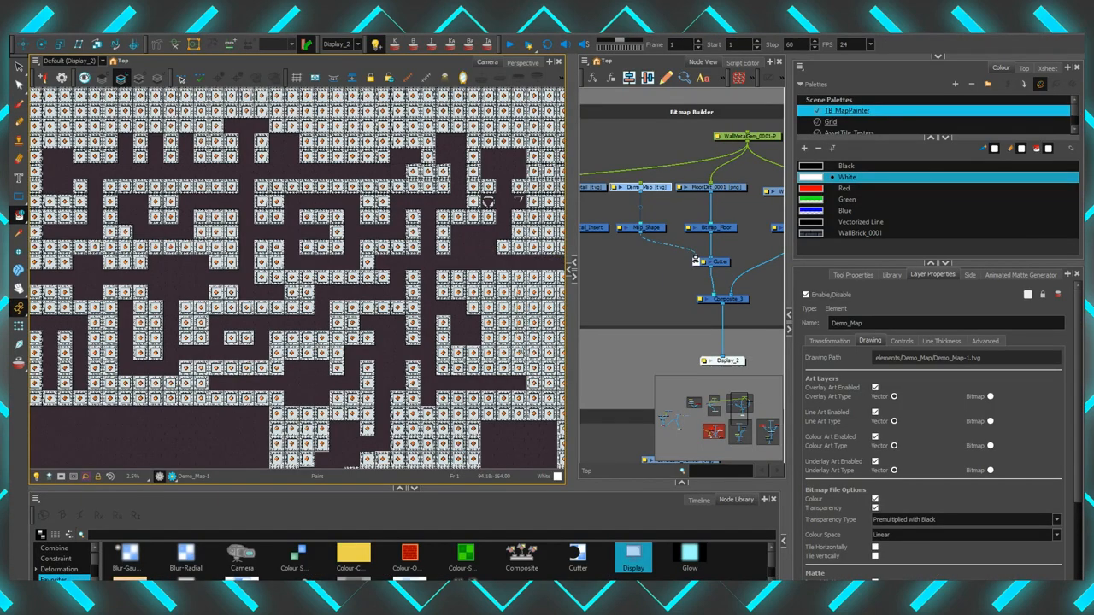
{"action": "mouse_move", "coordinate": [212, 281]}
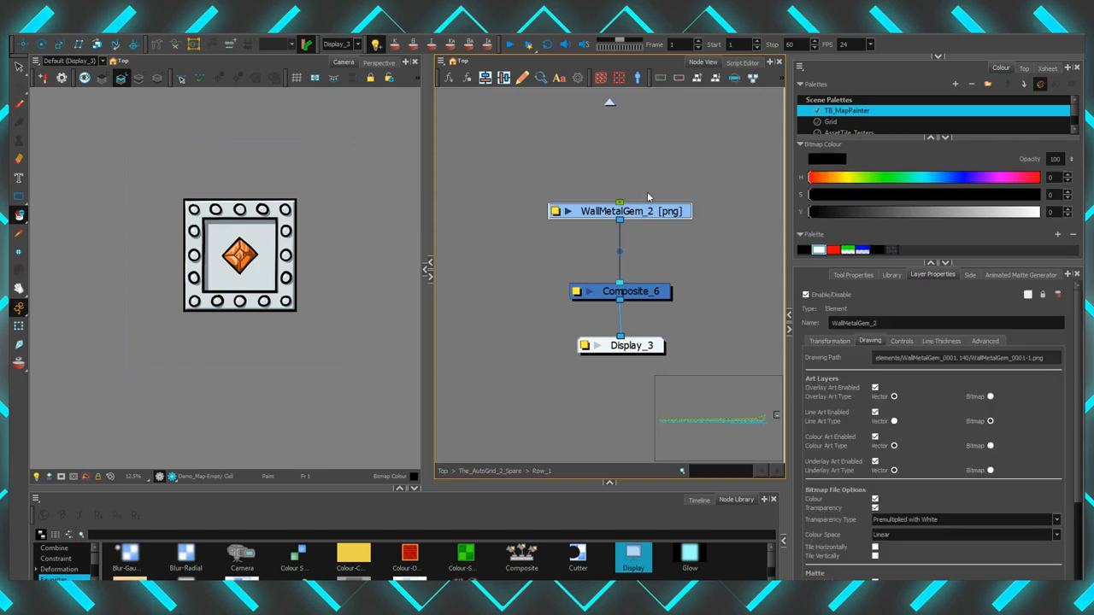
{"action": "left_click", "coordinate": [631, 291]}
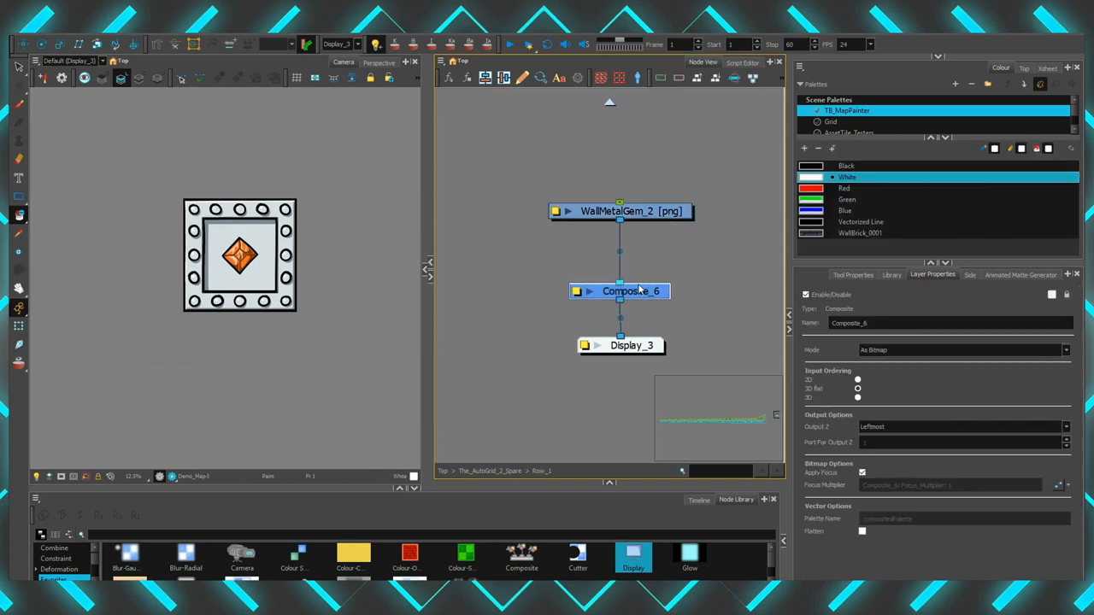
{"action": "left_click", "coordinate": [630, 345]}
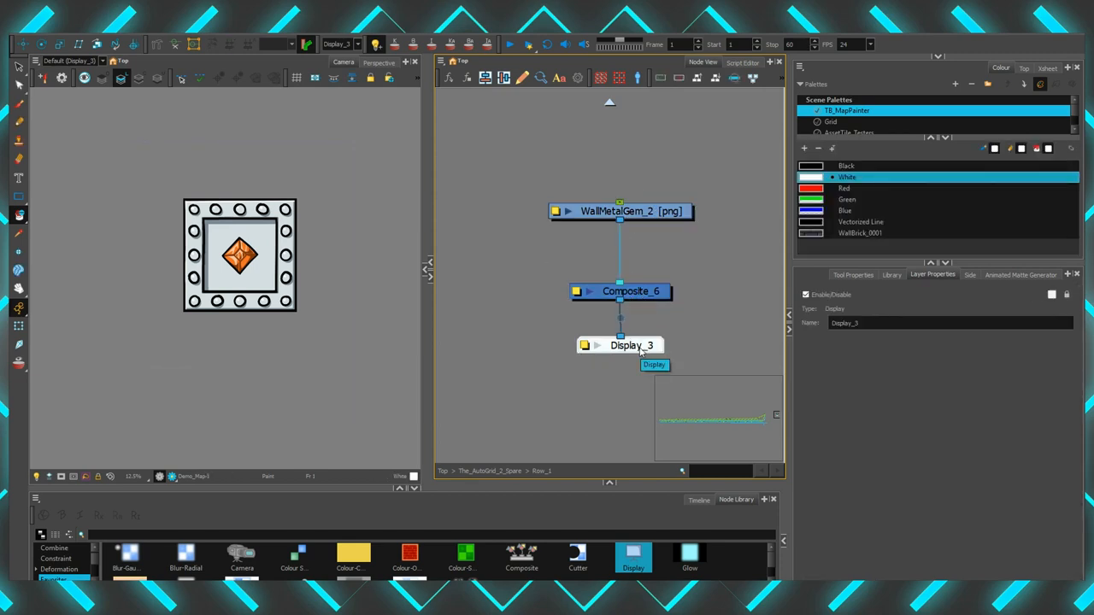
{"action": "left_click", "coordinate": [618, 212]}
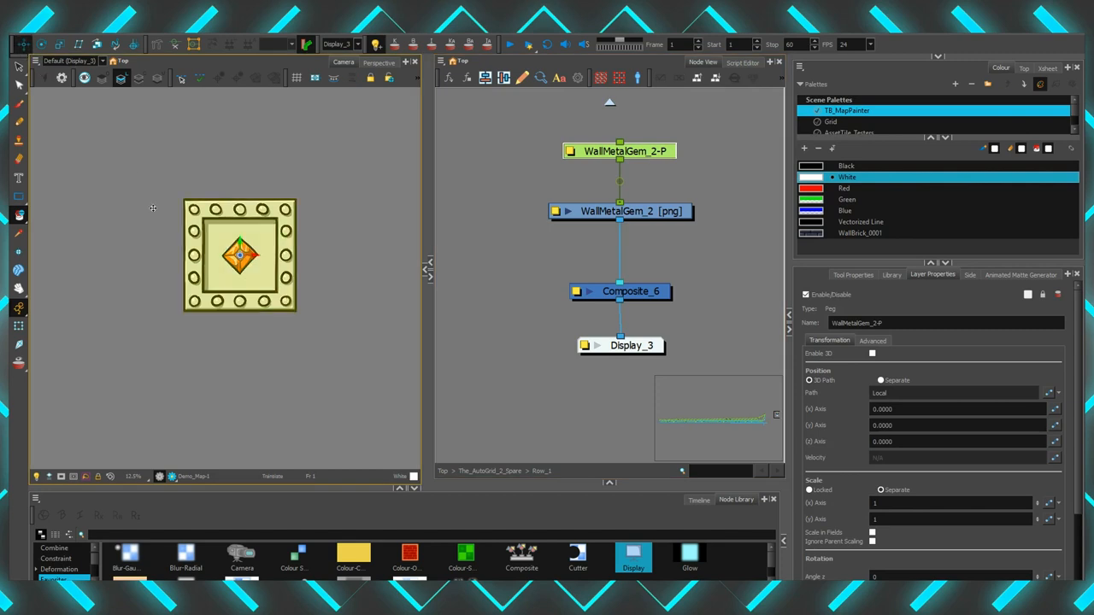
Add a WallMetalGem_2-P parent peg above the gem drawing node
{"action": "left_click_drag", "start_coordinate": [239, 256], "coordinate": [229, 184]}
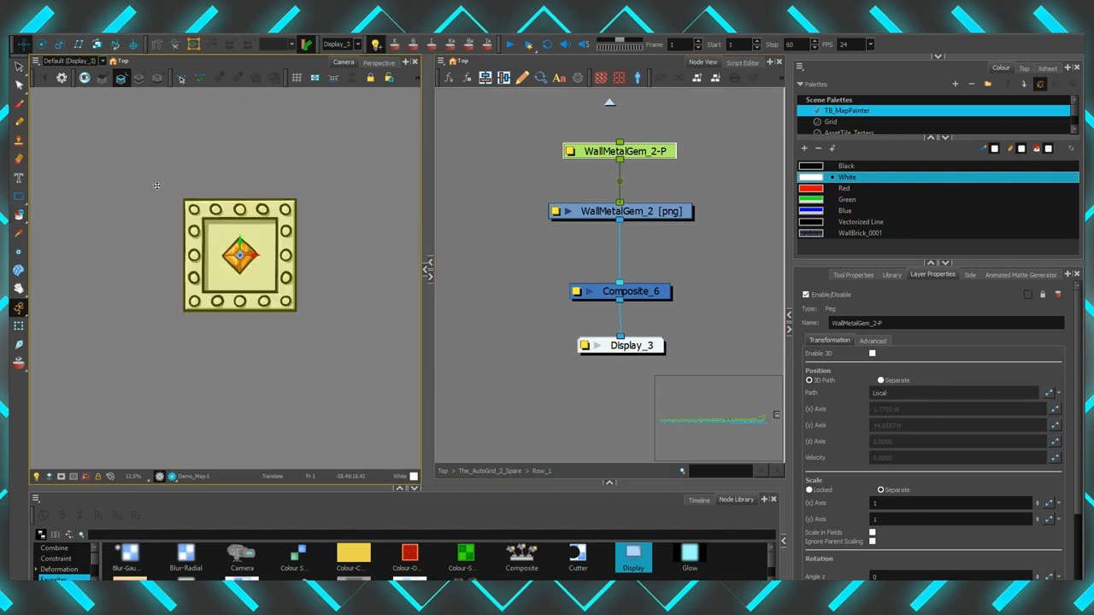
{"action": "mouse_move", "coordinate": [137, 528]}
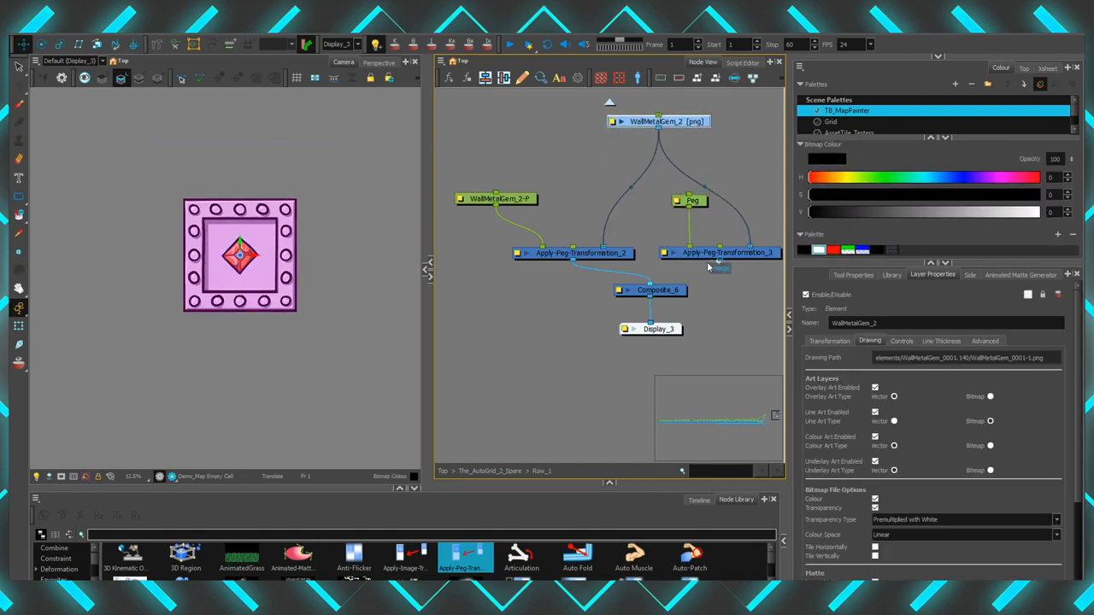
Select the second Peg so its offset places a duplicate gem tile beside the original
{"action": "left_click", "coordinate": [690, 202]}
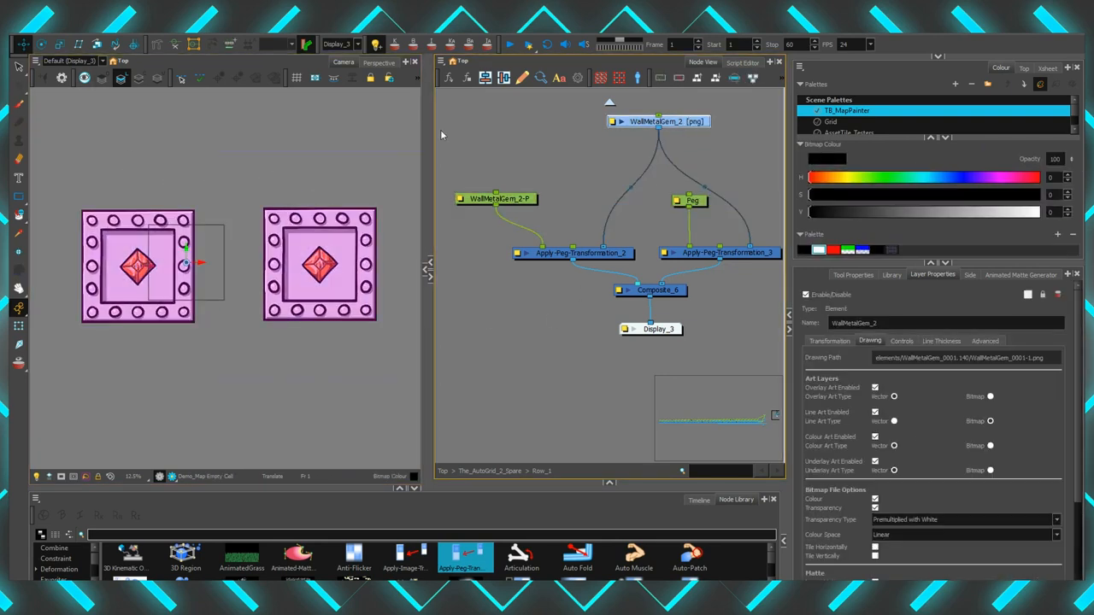
{"action": "left_click", "coordinate": [690, 200]}
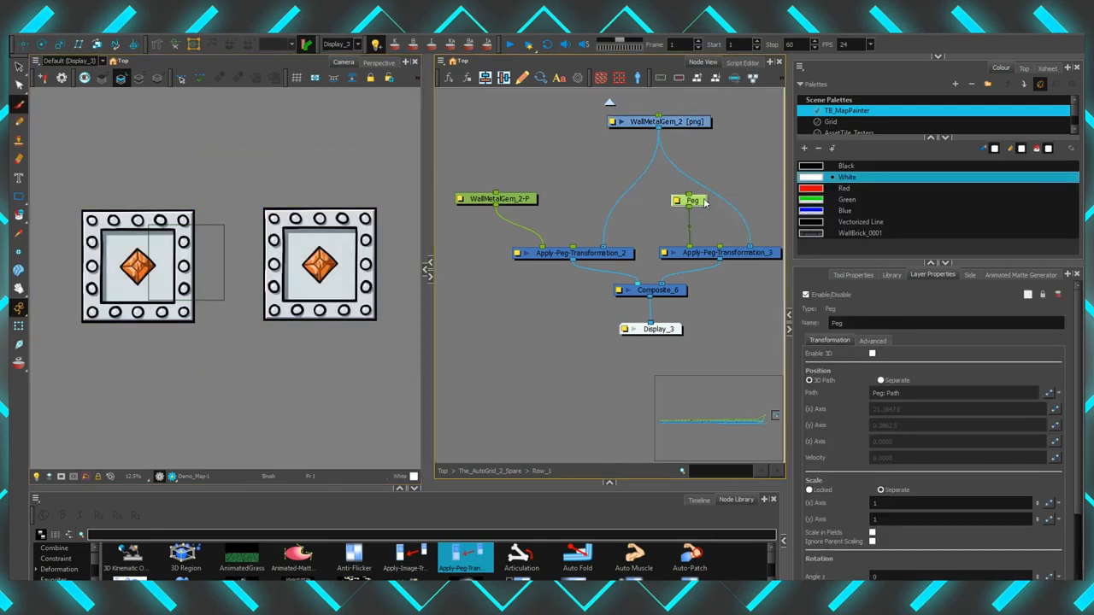
{"action": "mouse_move", "coordinate": [692, 202]}
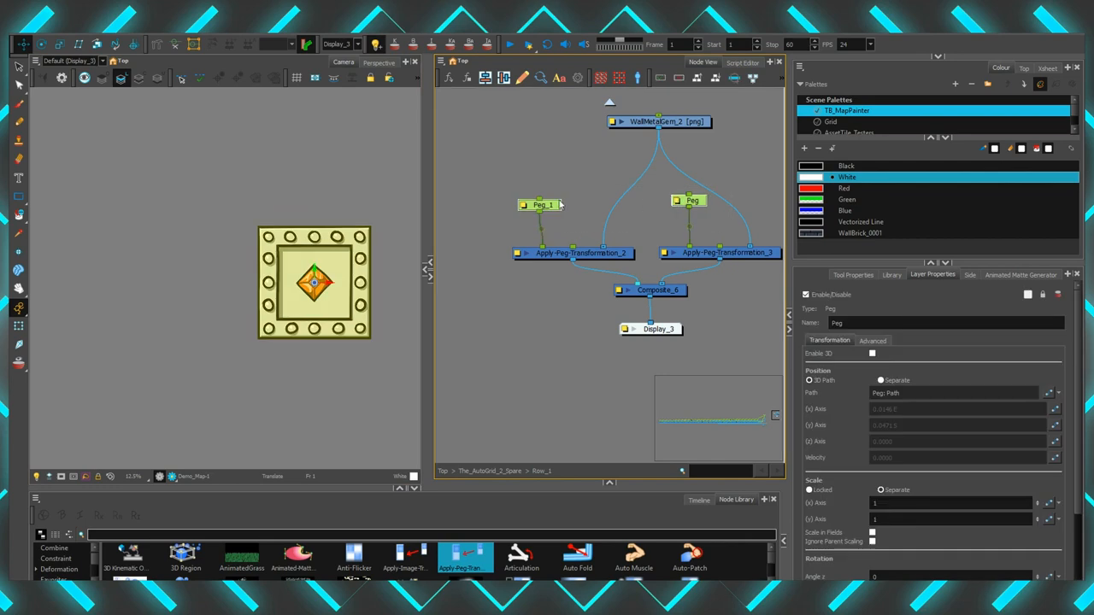
Link the Peg and Apply Peg Transformation chain off the tile drawing to build a horizontal row
{"action": "left_click_drag", "start_coordinate": [314, 284], "coordinate": [219, 284]}
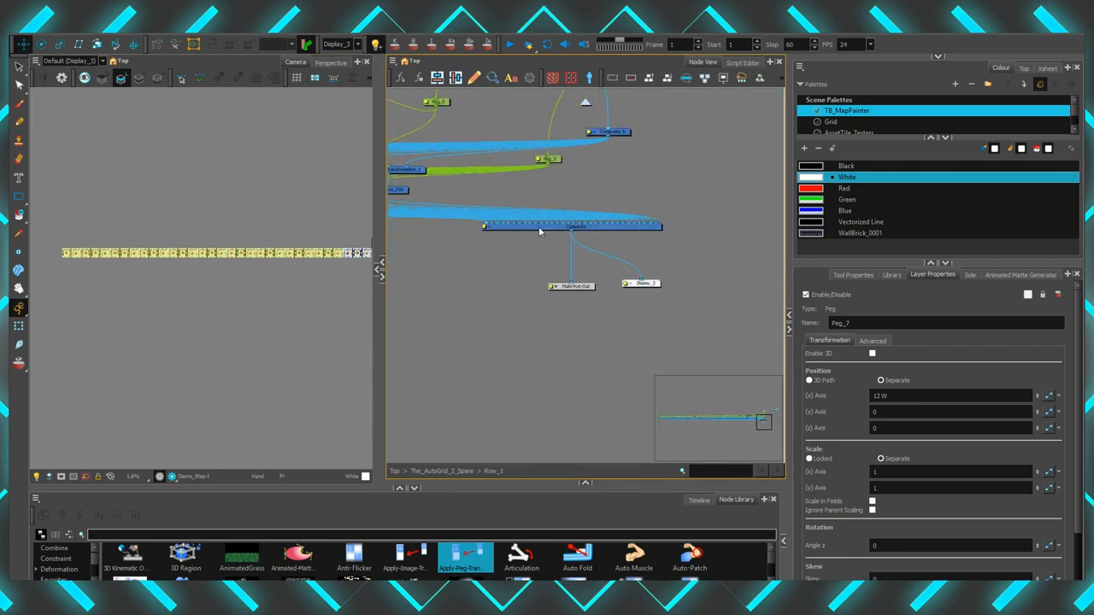
{"action": "left_click", "coordinate": [571, 215]}
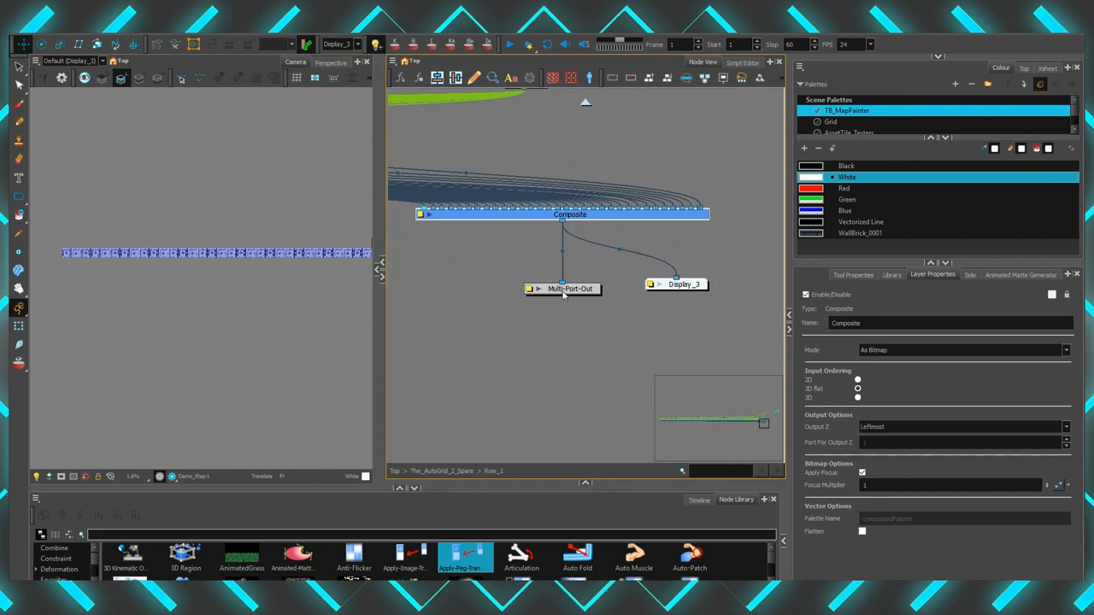
{"action": "left_click", "coordinate": [562, 287]}
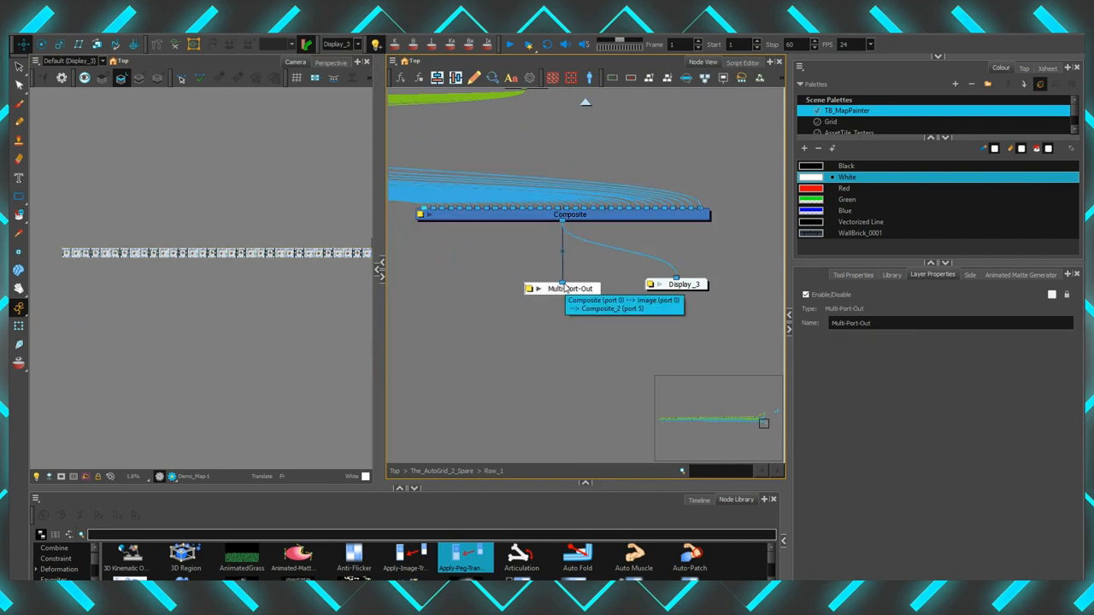
{"action": "mouse_move", "coordinate": [586, 104]}
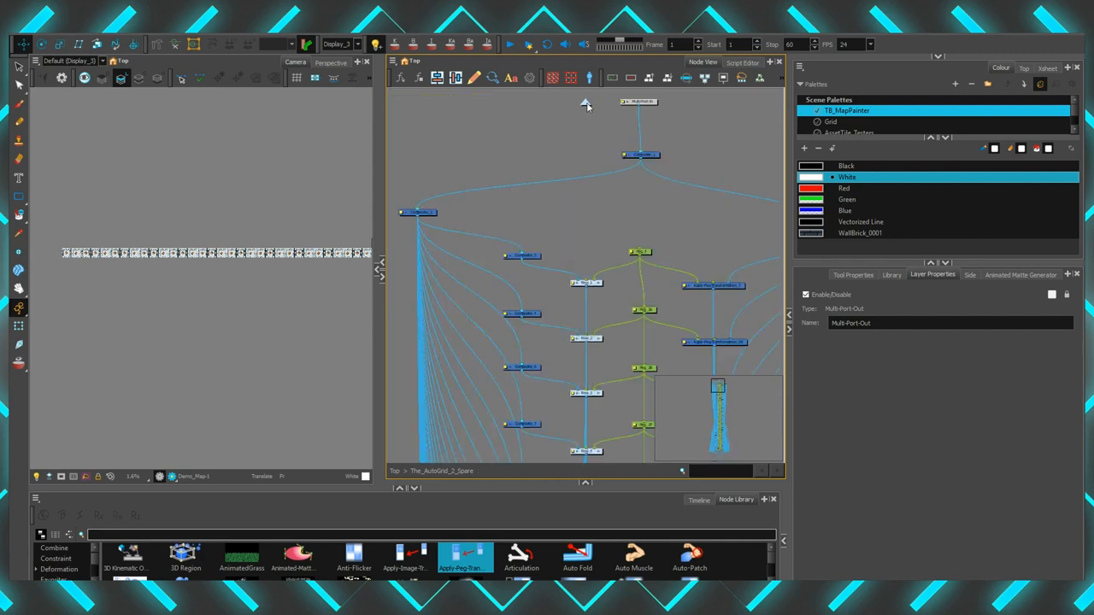
{"action": "scroll", "scroll_direction": "up", "scroll_amount": 3}
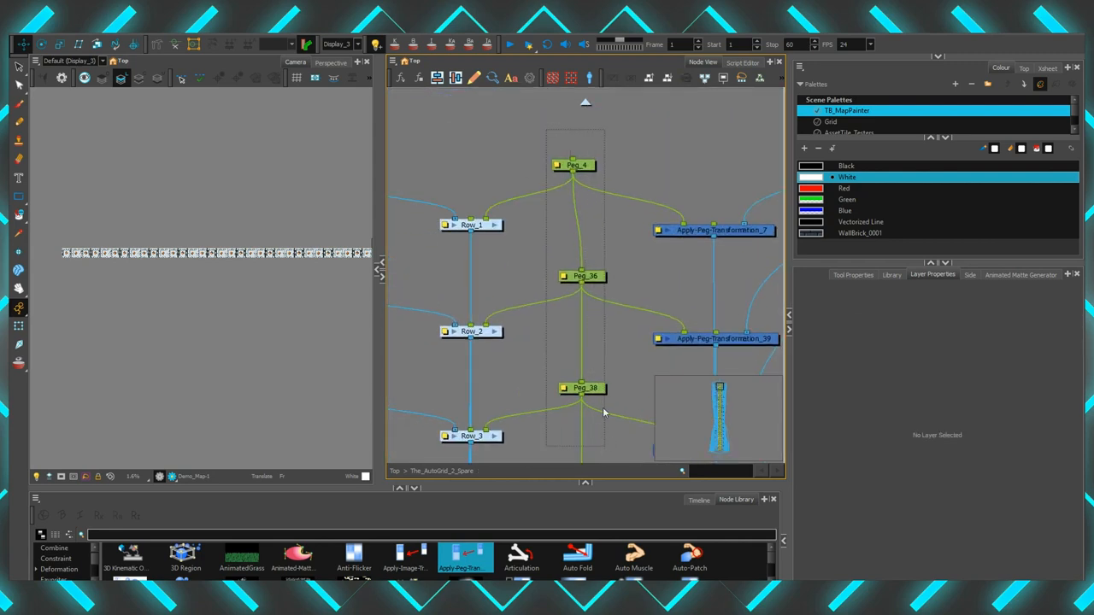
{"action": "left_click", "coordinate": [584, 276]}
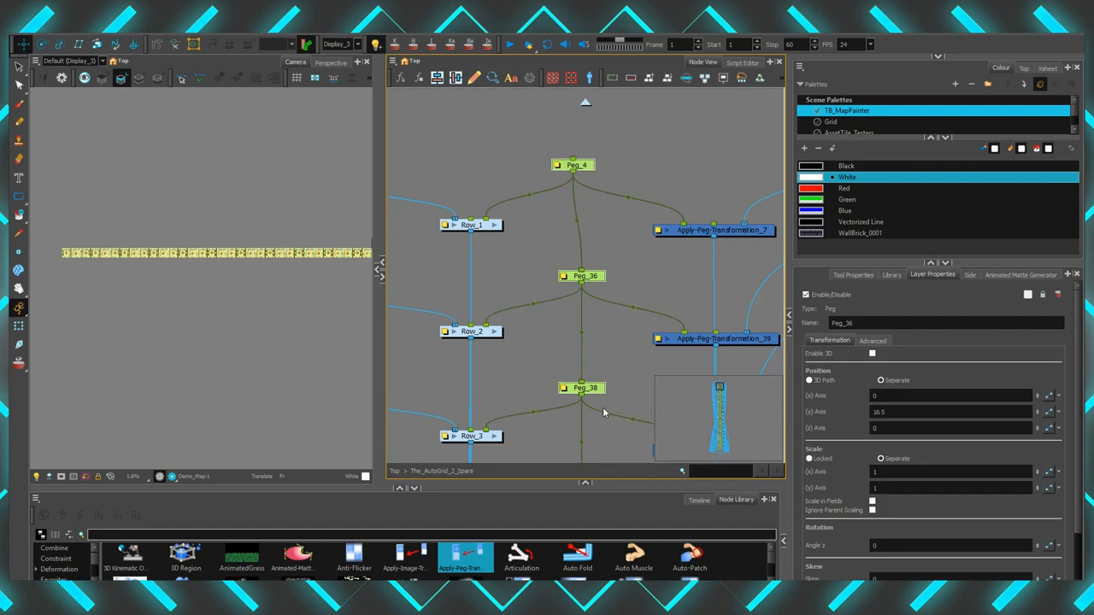
{"action": "left_click", "coordinate": [574, 164]}
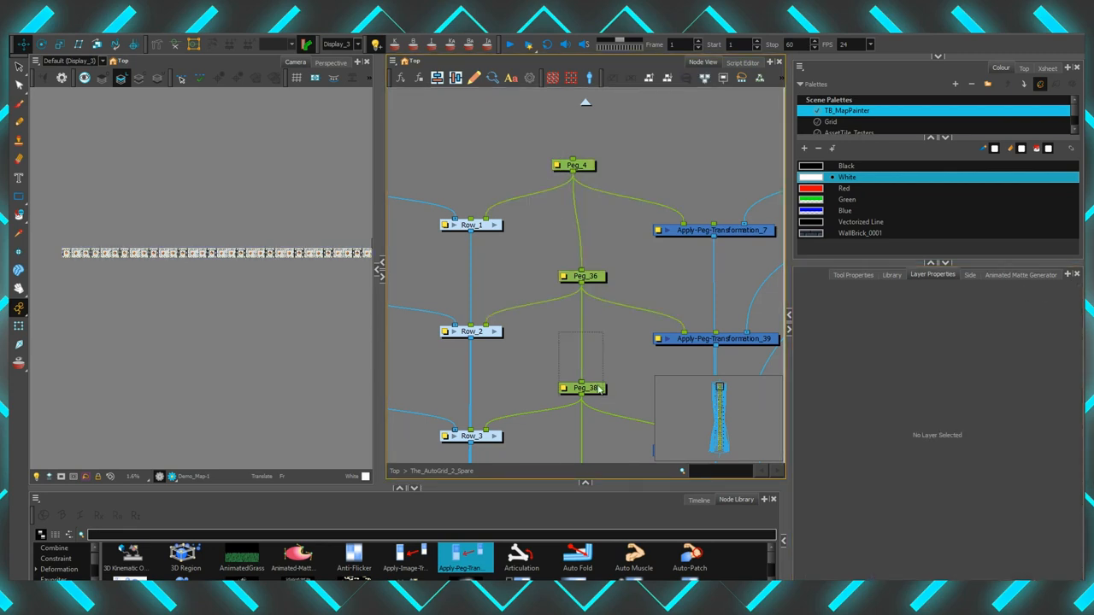
{"action": "left_click", "coordinate": [584, 388]}
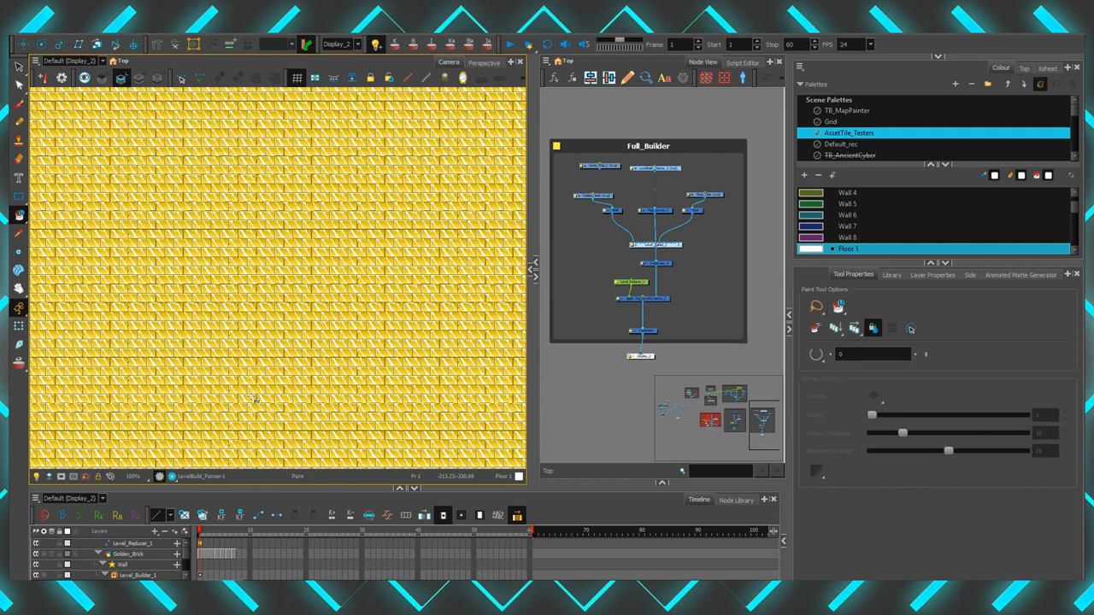
{"action": "mouse_move", "coordinate": [277, 147]}
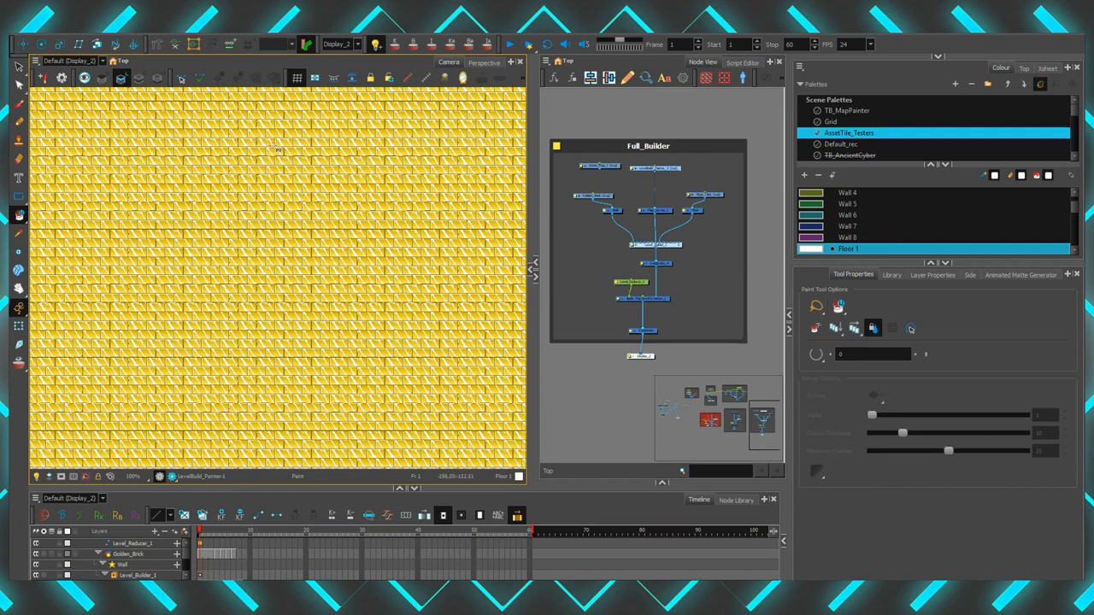
Paint dark paths into the mask to carve a maze through the yellow grid, then pick the tile drawing
{"action": "left_click_drag", "start_coordinate": [277, 146], "coordinate": [282, 338]}
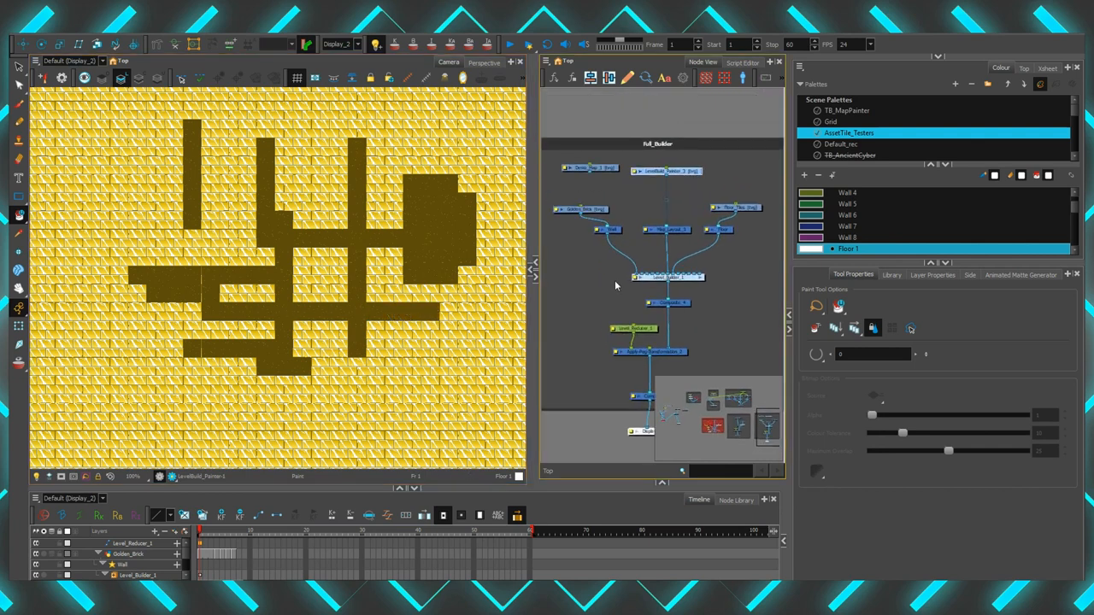
{"action": "left_click", "coordinate": [129, 553]}
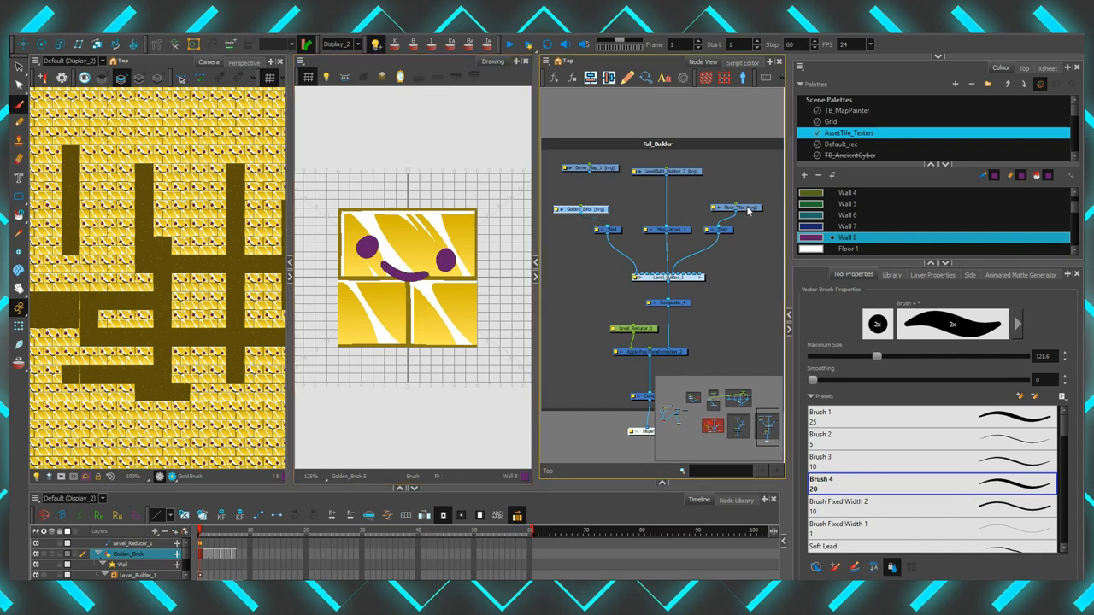
Select the dark tile drawing and scribble a purple Brush stroke over it
{"action": "left_click", "coordinate": [735, 207]}
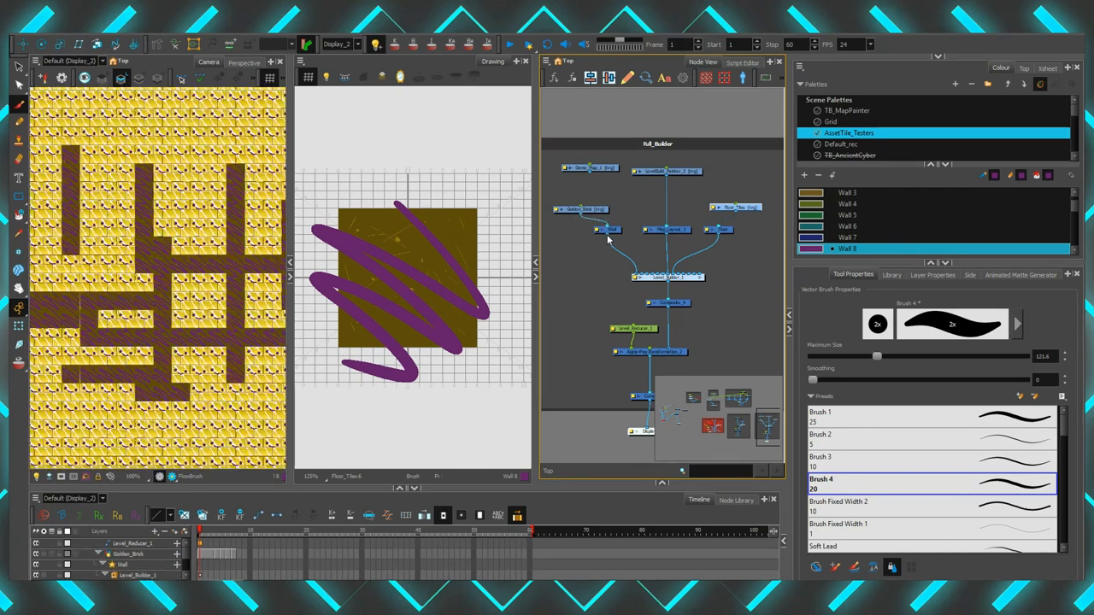
{"action": "left_click", "coordinate": [17, 67]}
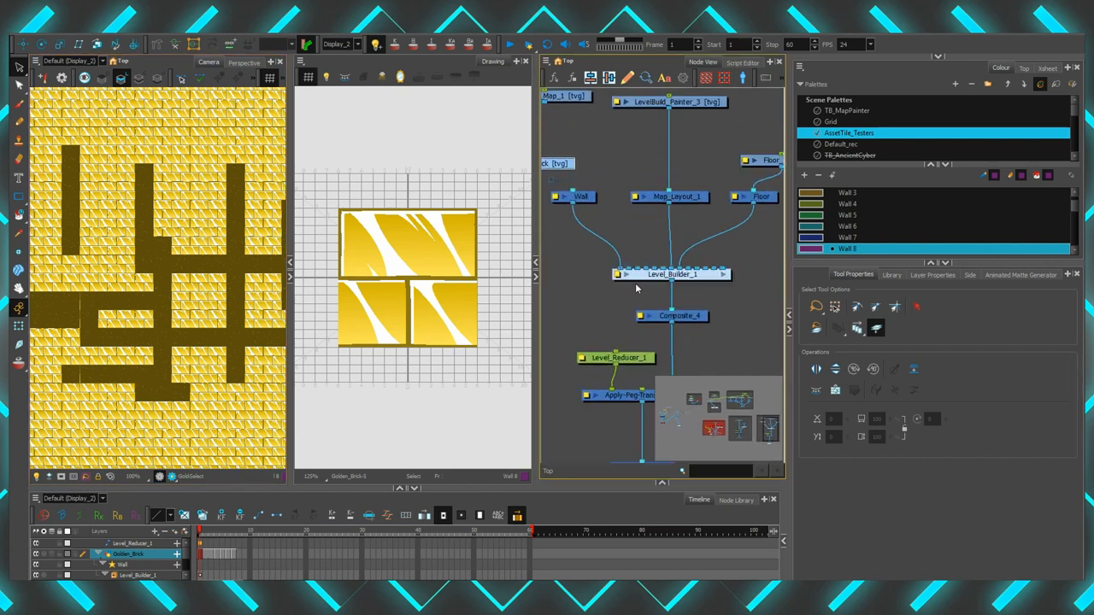
{"action": "mouse_move", "coordinate": [635, 260]}
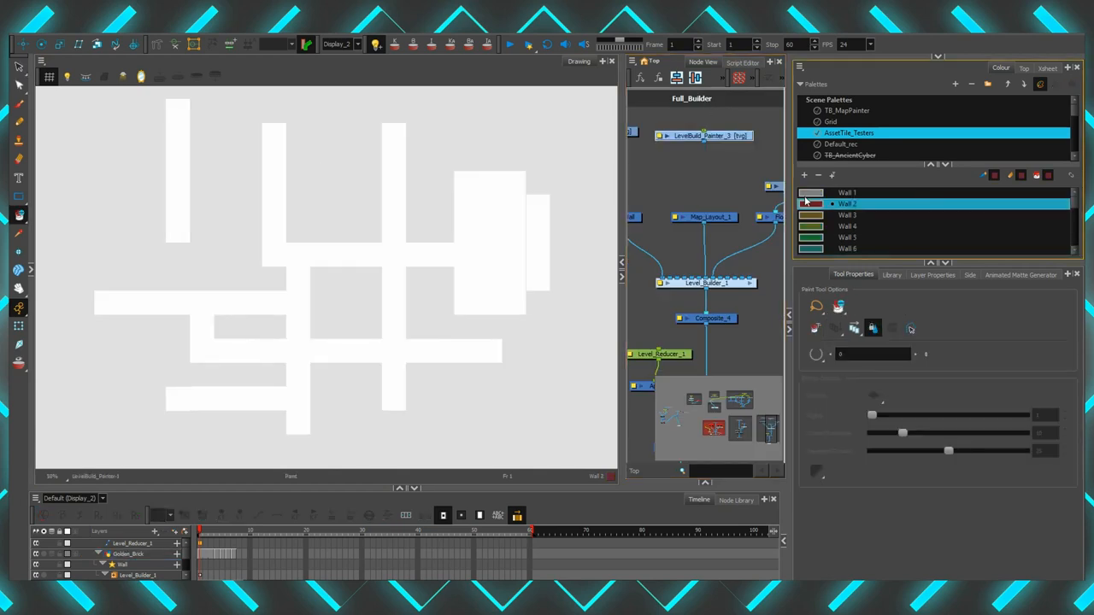
Fill layout blocks with the dark red Wall colour and navy blue Floor colour
{"action": "left_click", "coordinate": [297, 218]}
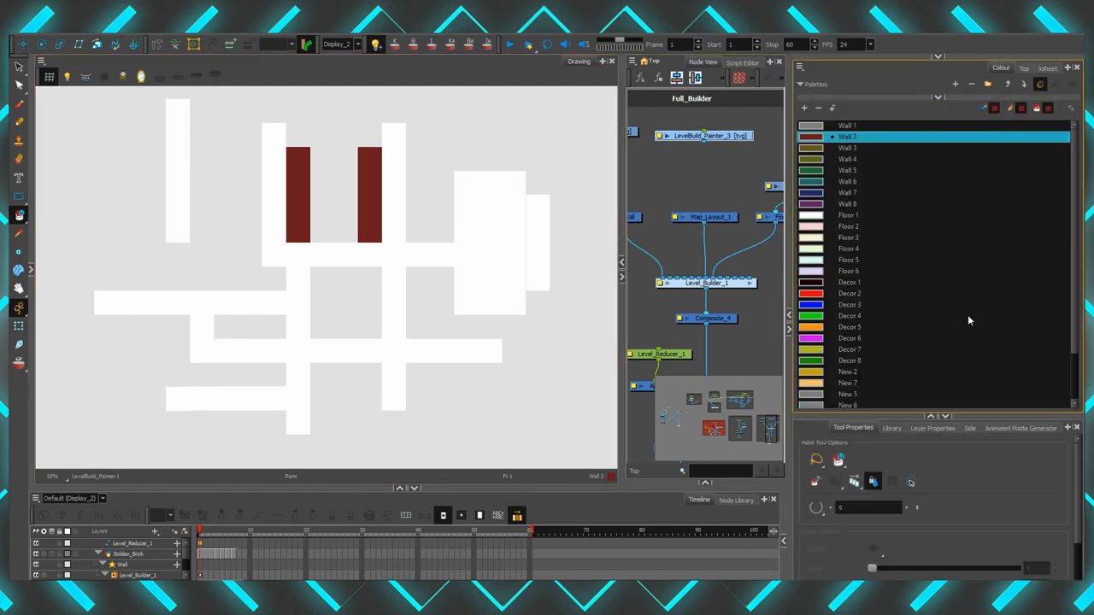
{"action": "mouse_move", "coordinate": [813, 256]}
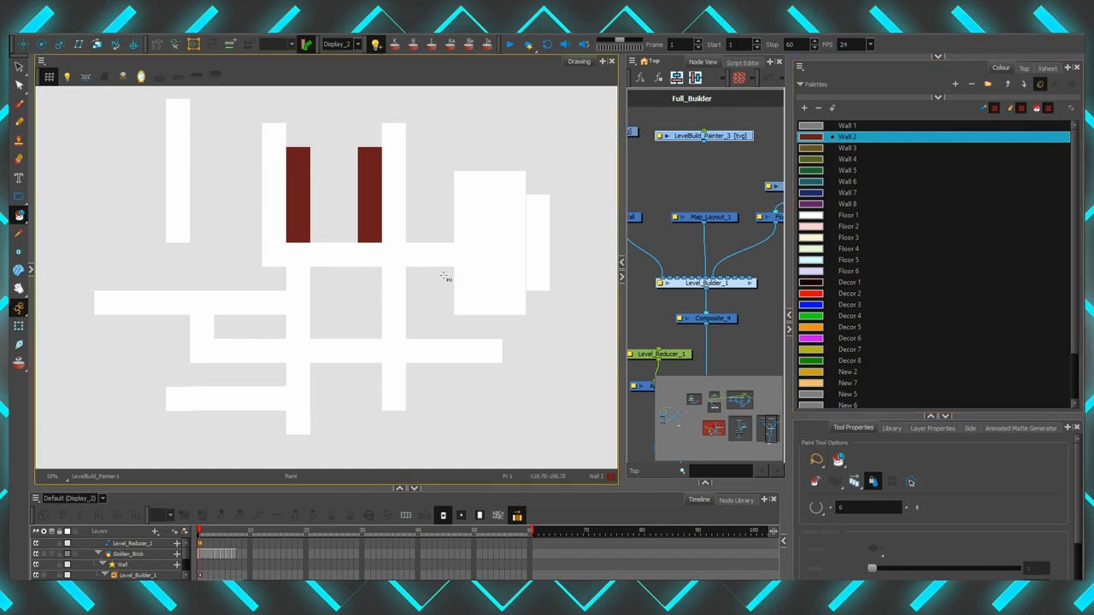
{"action": "left_click", "coordinate": [427, 304]}
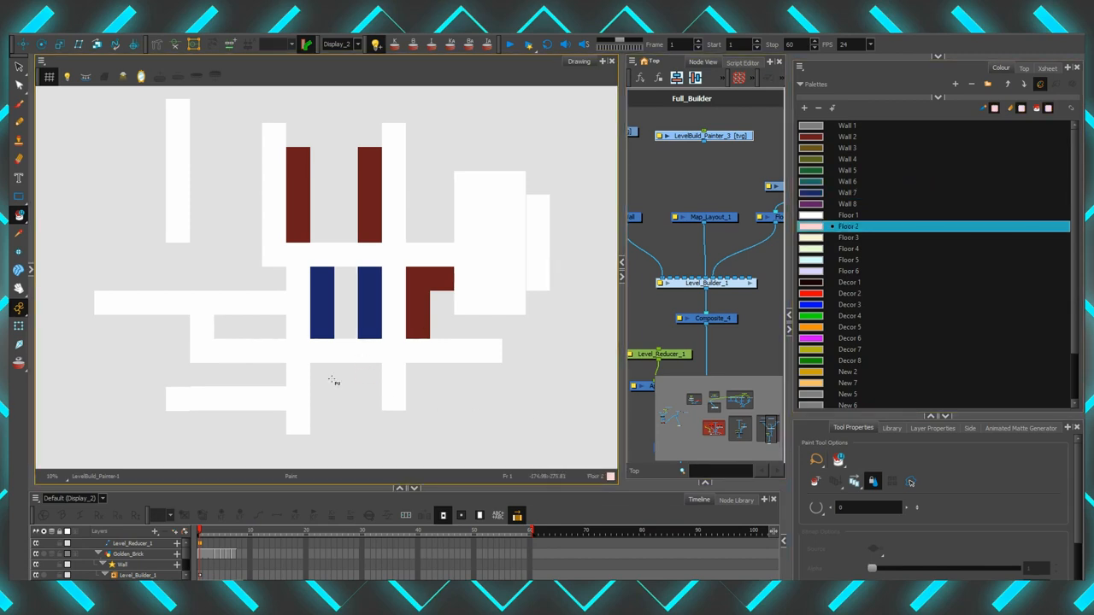
{"action": "left_click", "coordinate": [19, 215]}
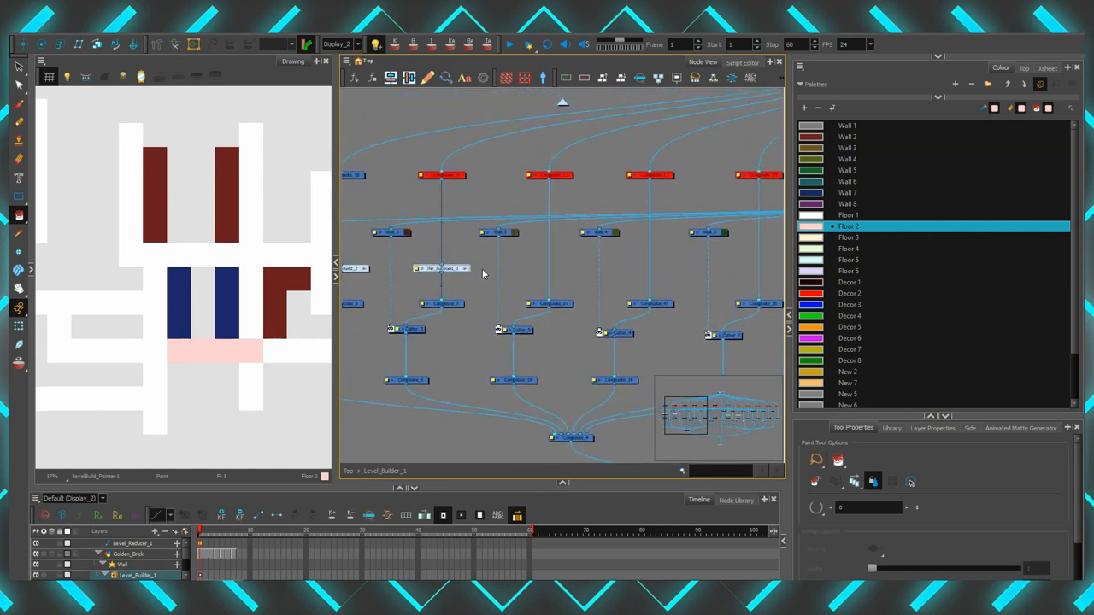
{"action": "mouse_move", "coordinate": [509, 243]}
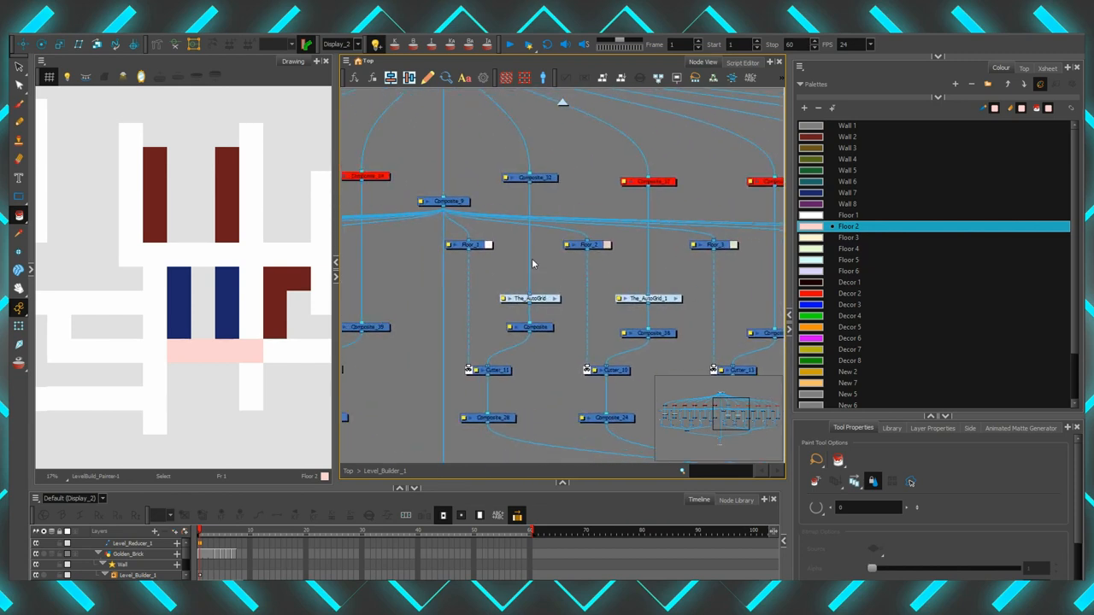
Set a Colour-Selector node in Level_Builder to the pale pink Floor_2 colour
{"action": "left_click", "coordinate": [588, 246]}
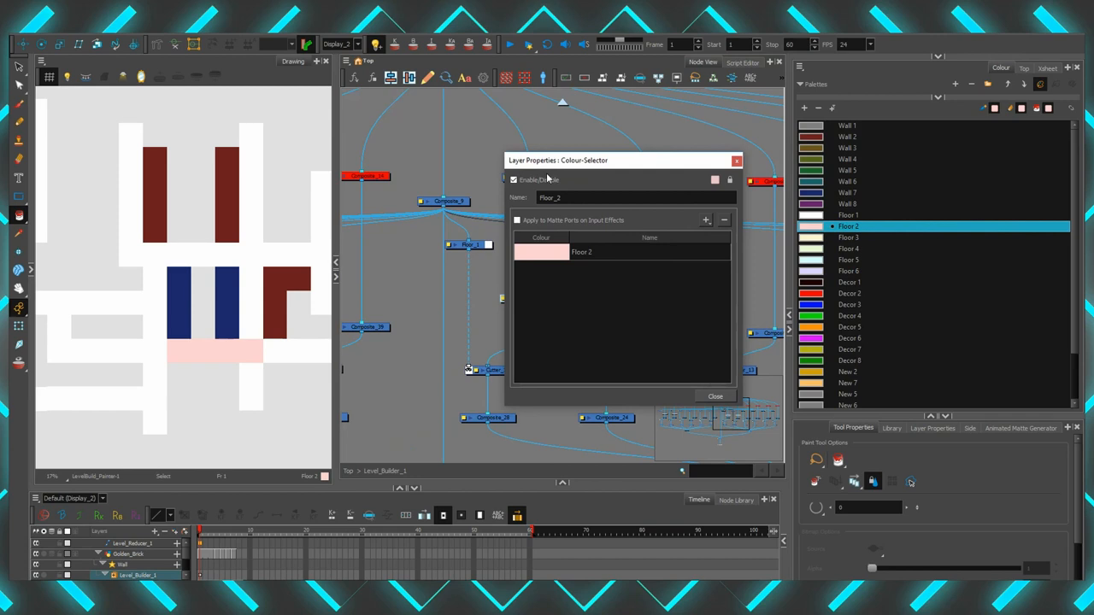
{"action": "left_click", "coordinate": [714, 396]}
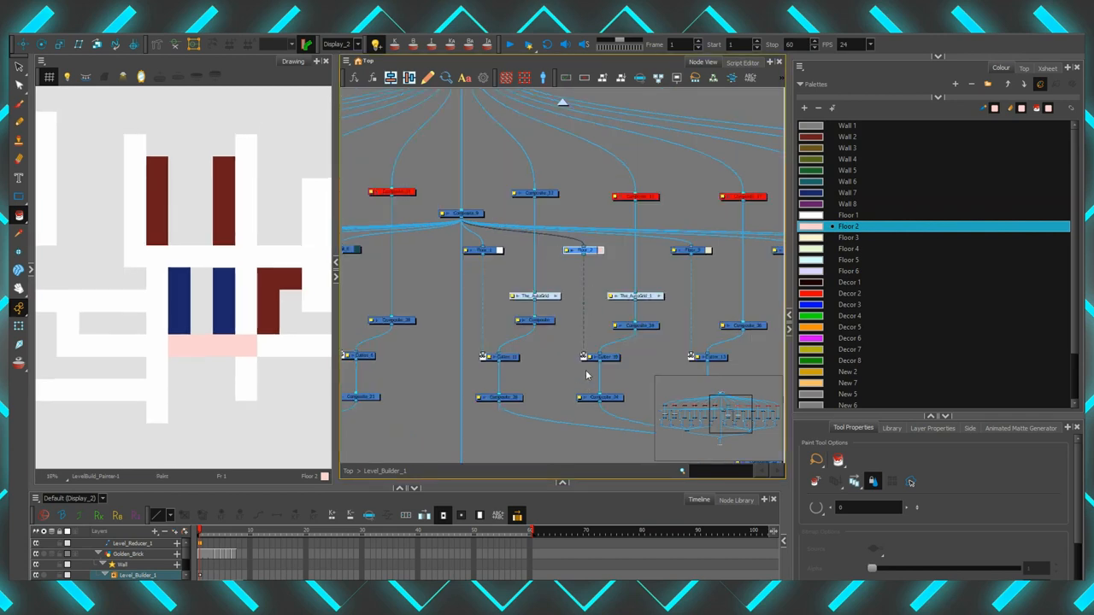
{"action": "mouse_move", "coordinate": [581, 250]}
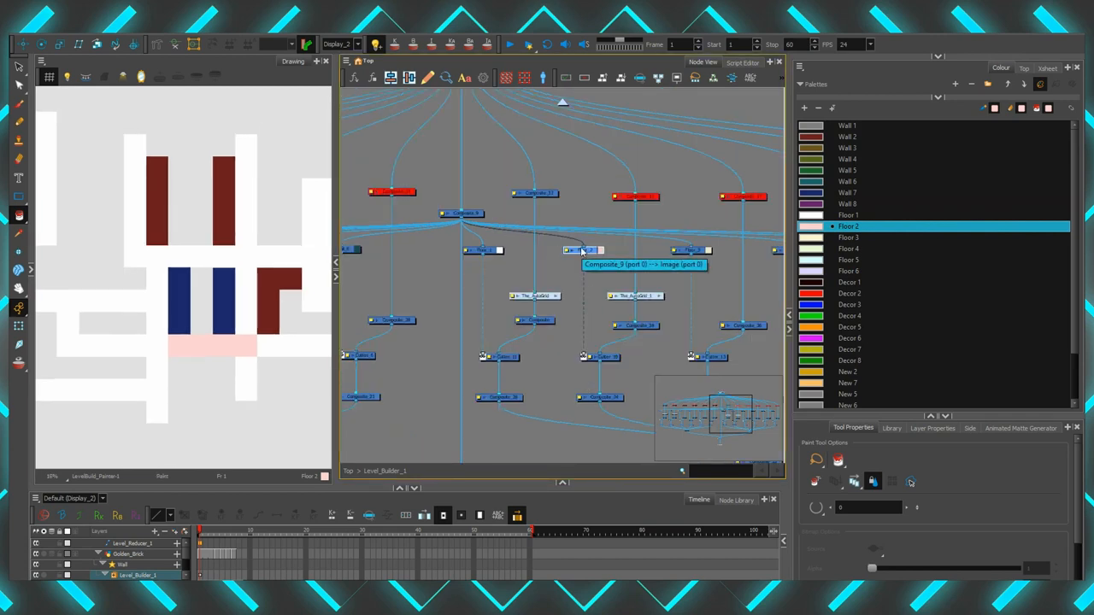